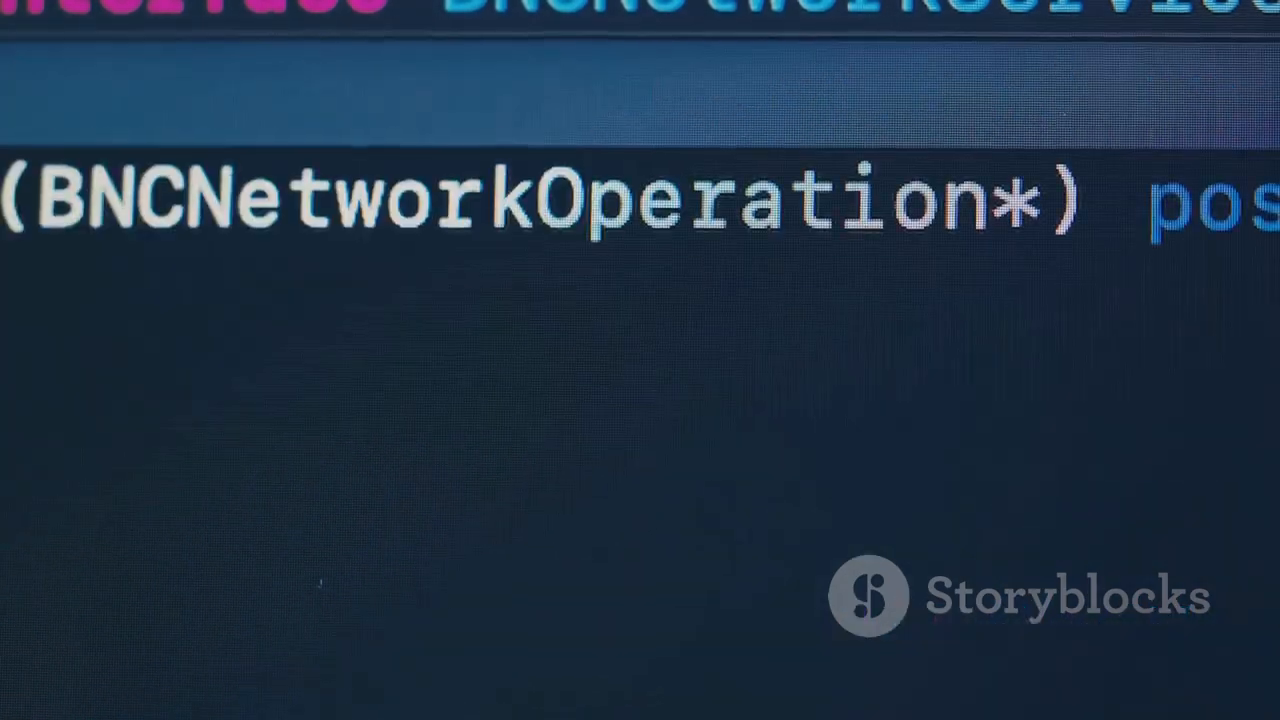
scroll(down, 3)
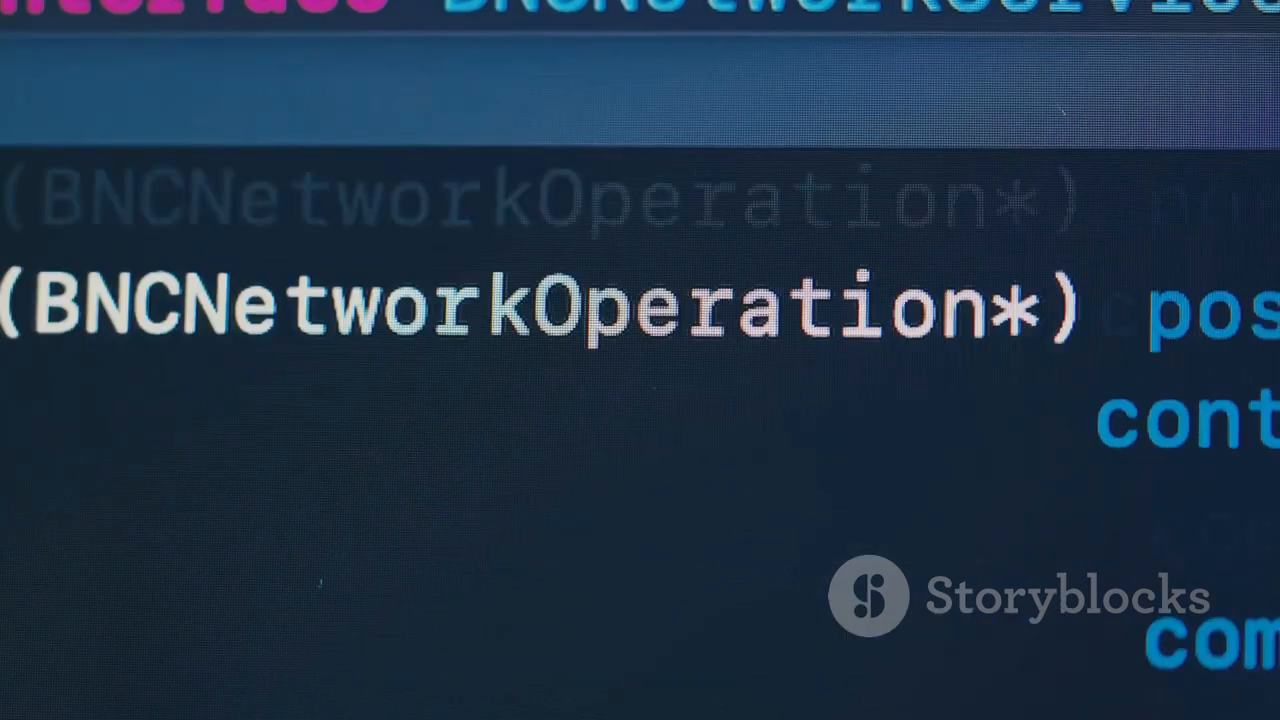
scroll(up, 3)
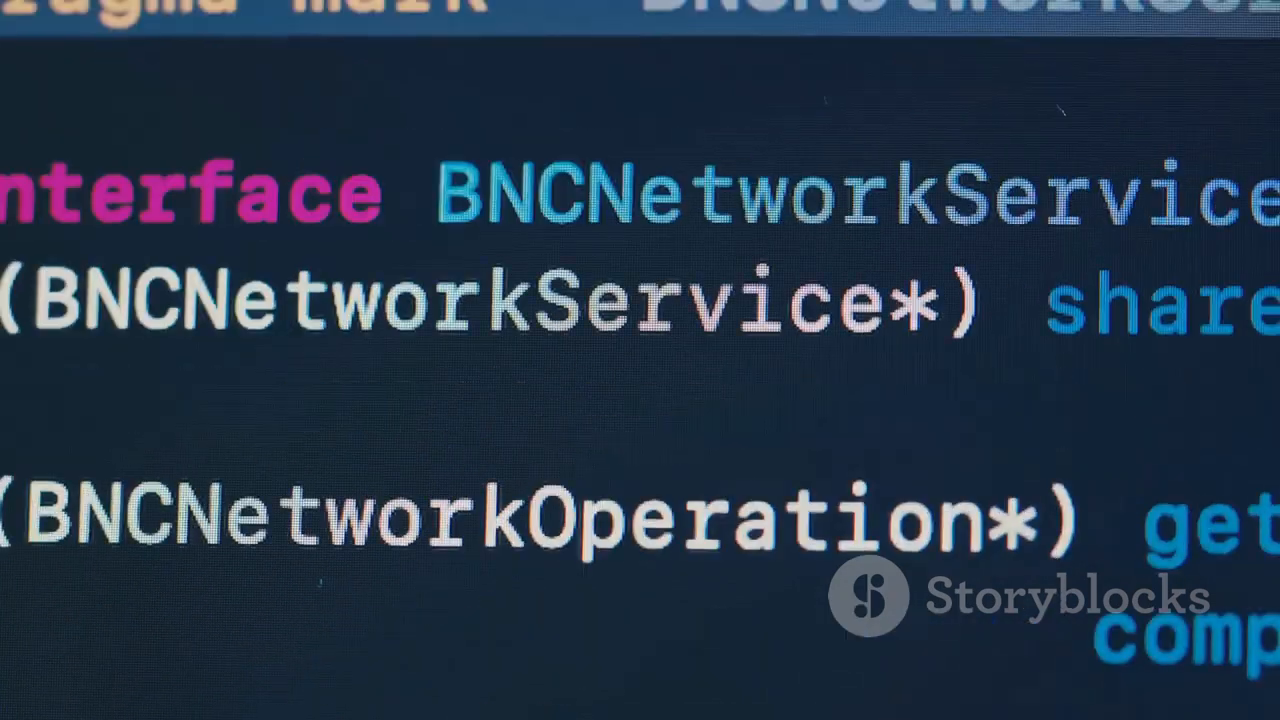